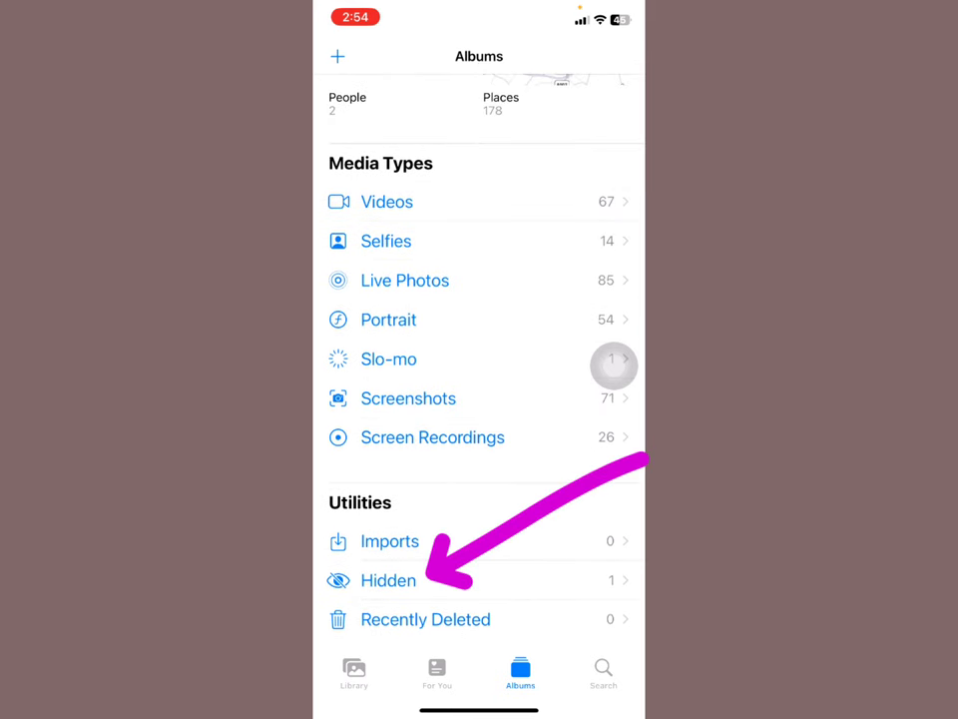
Open the Hidden album from Utilities, which shows its one photo with no lock yet
left_click(387, 579)
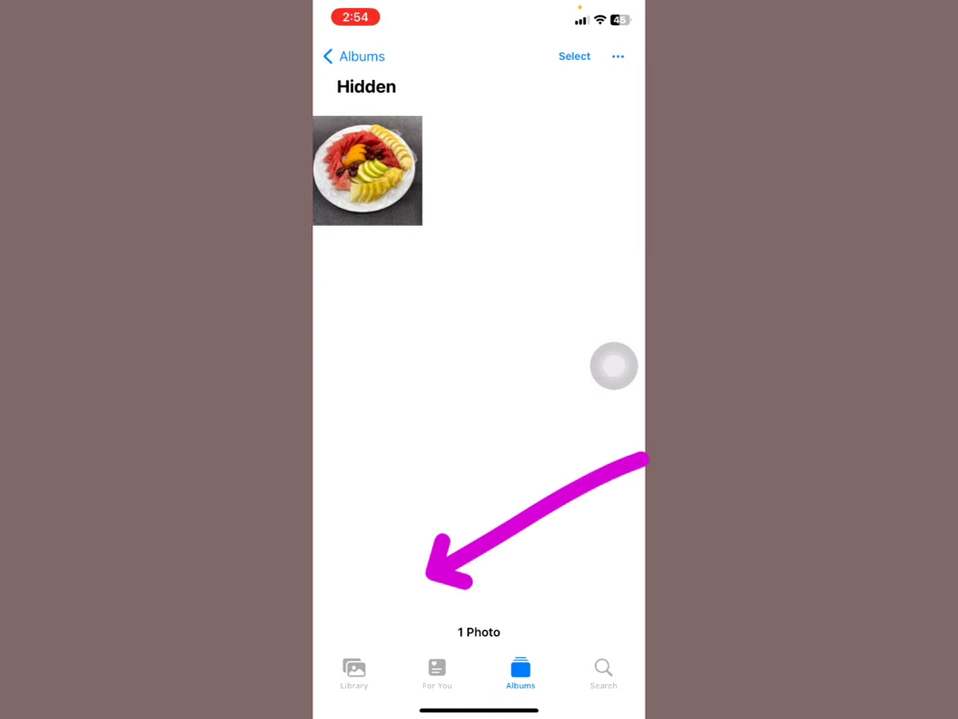
left_click(353, 56)
type("se")
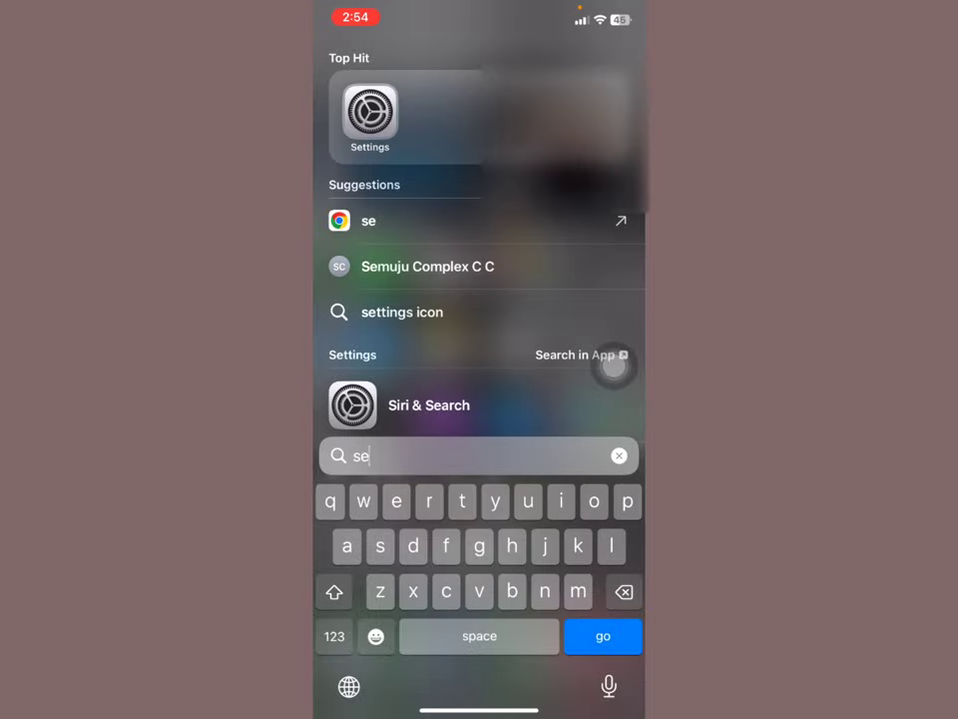
Launch Settings from the search results and scroll down to the Photos entry
left_click(369, 114)
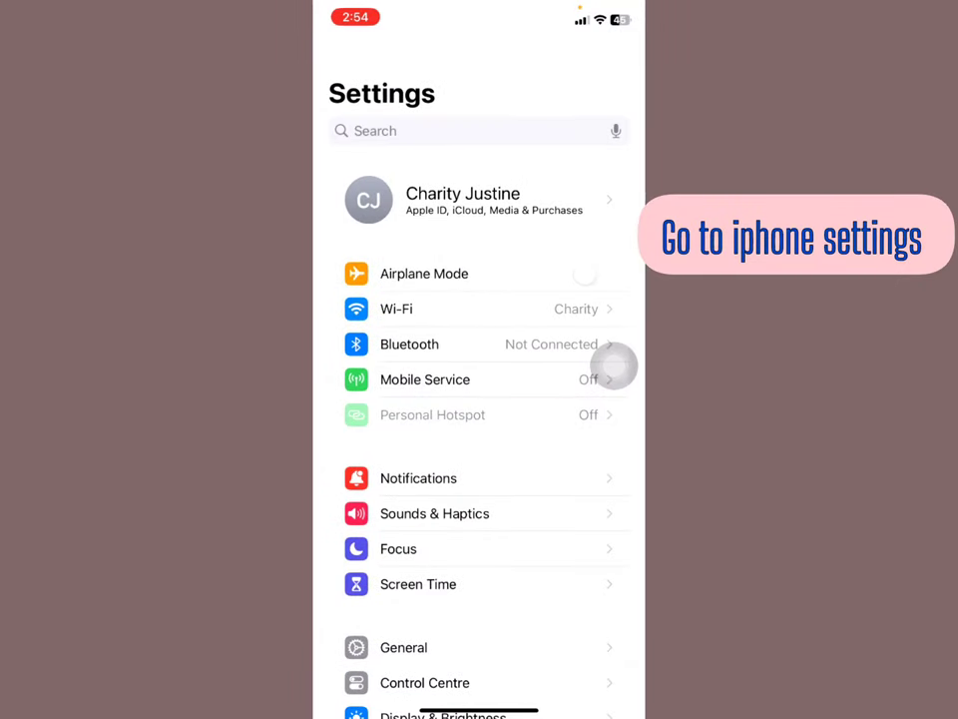
scroll("down", 3)
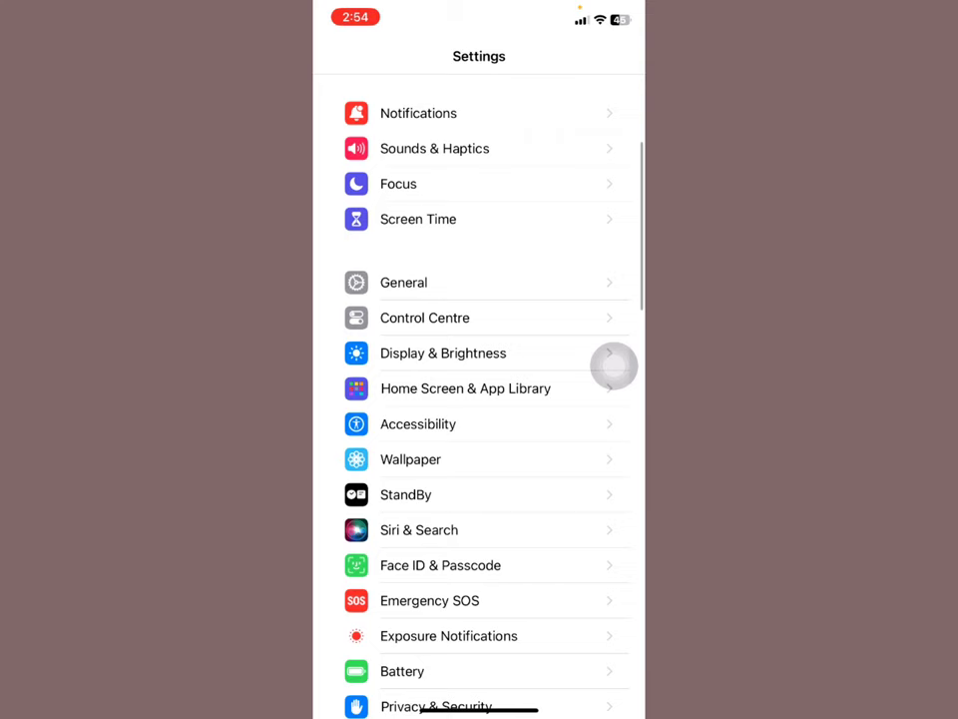
scroll("down", 3)
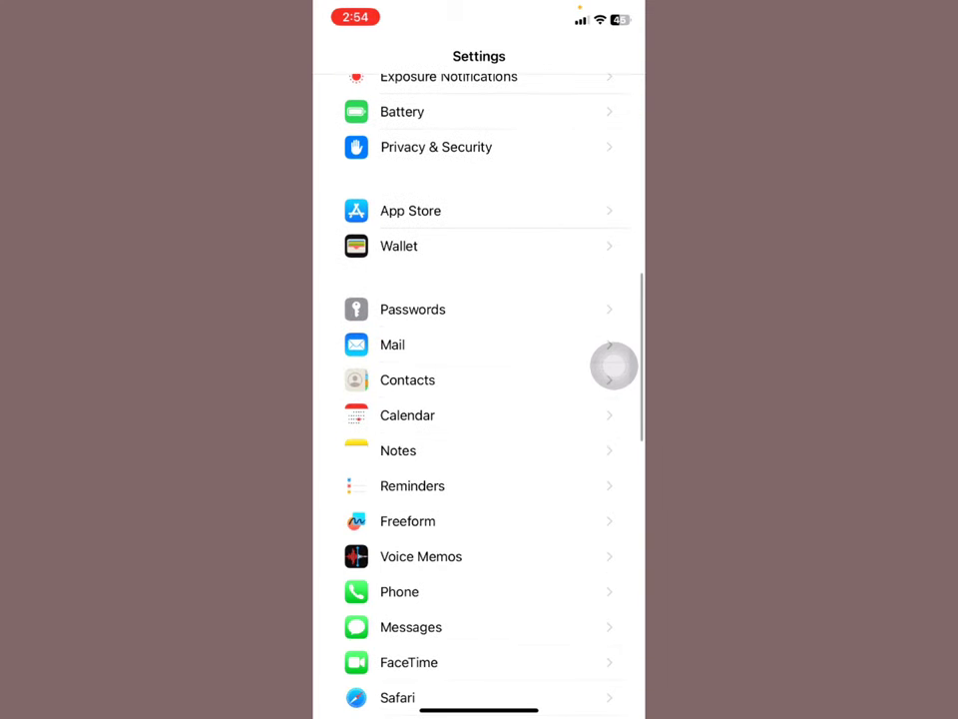
scroll("down", 3)
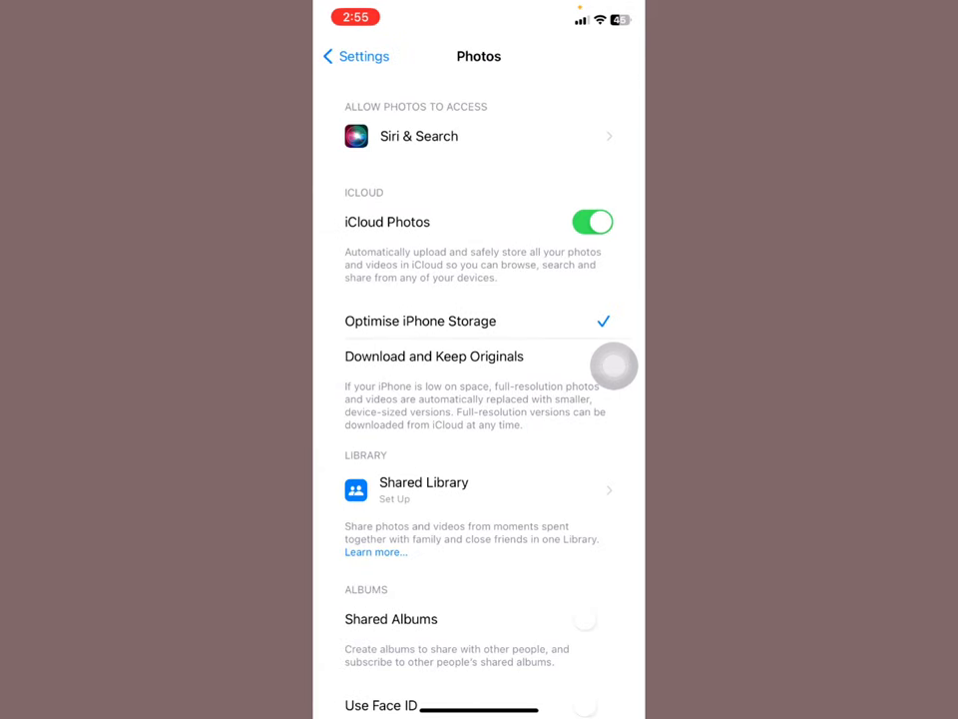
Switch on Use Face ID under Albums so Hidden and Recently Deleted are locked
scroll("down", 3)
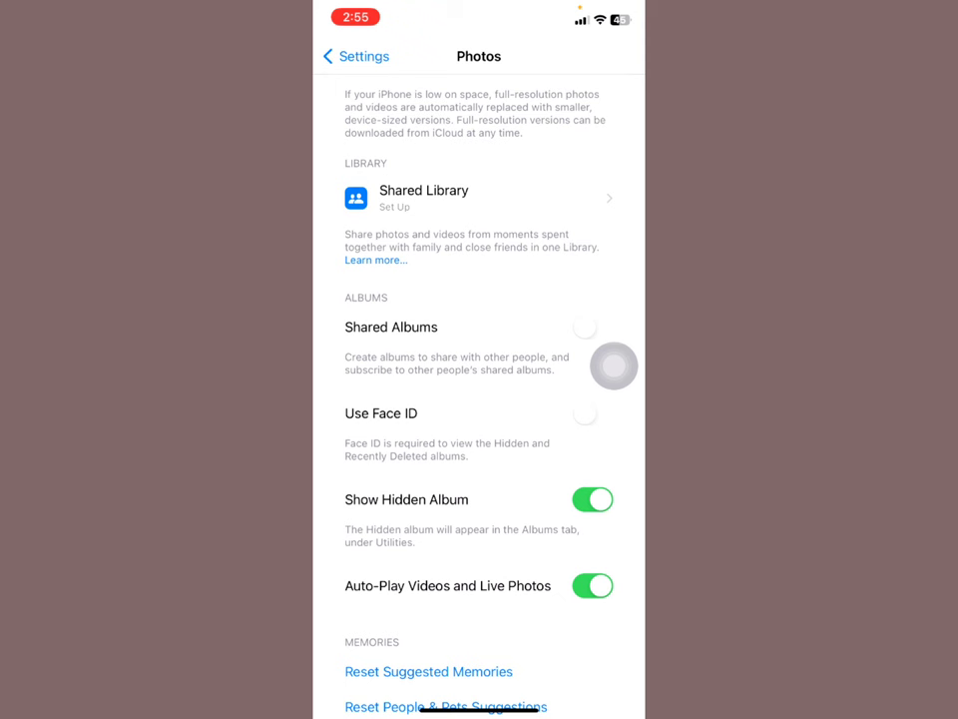
left_click(591, 414)
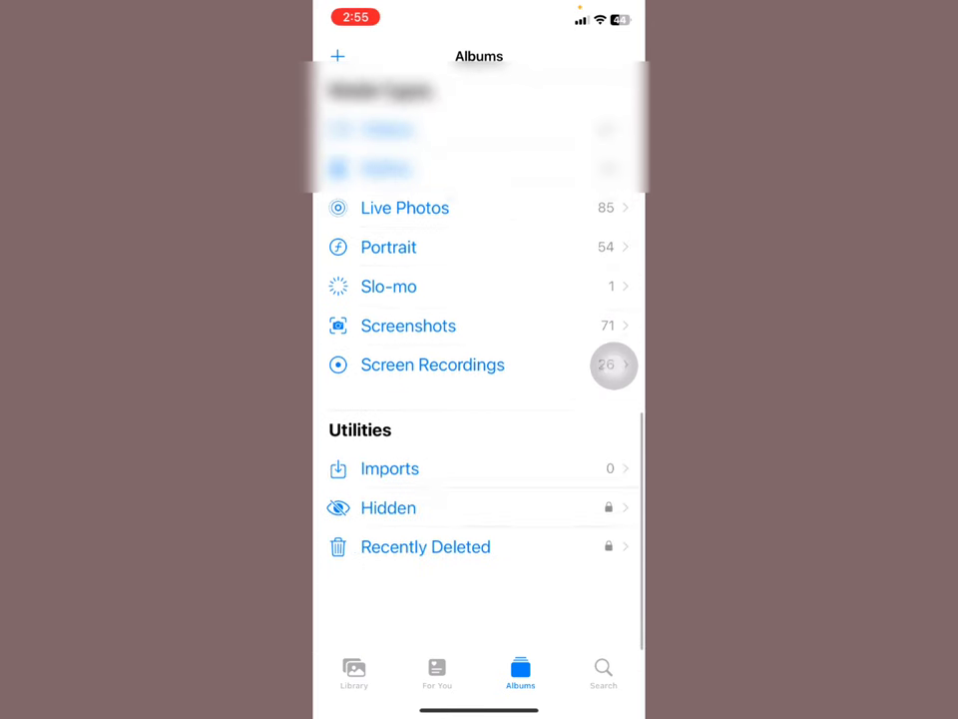
Open the padlocked Hidden album, retrying Face ID after a failed scan until its photo shows
scroll("down", 3)
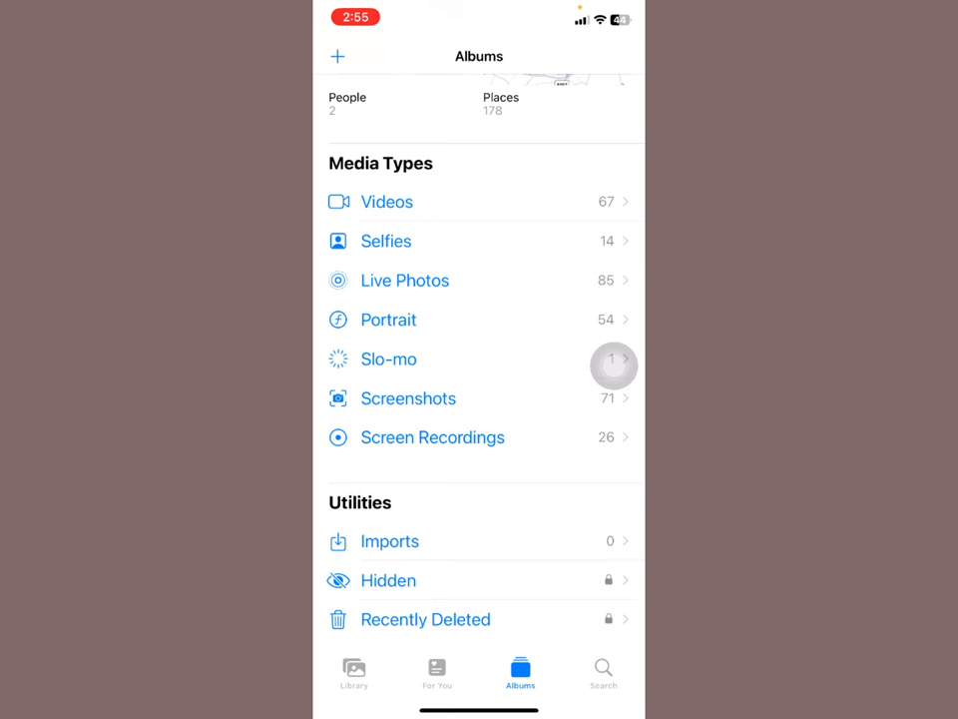
left_click(388, 579)
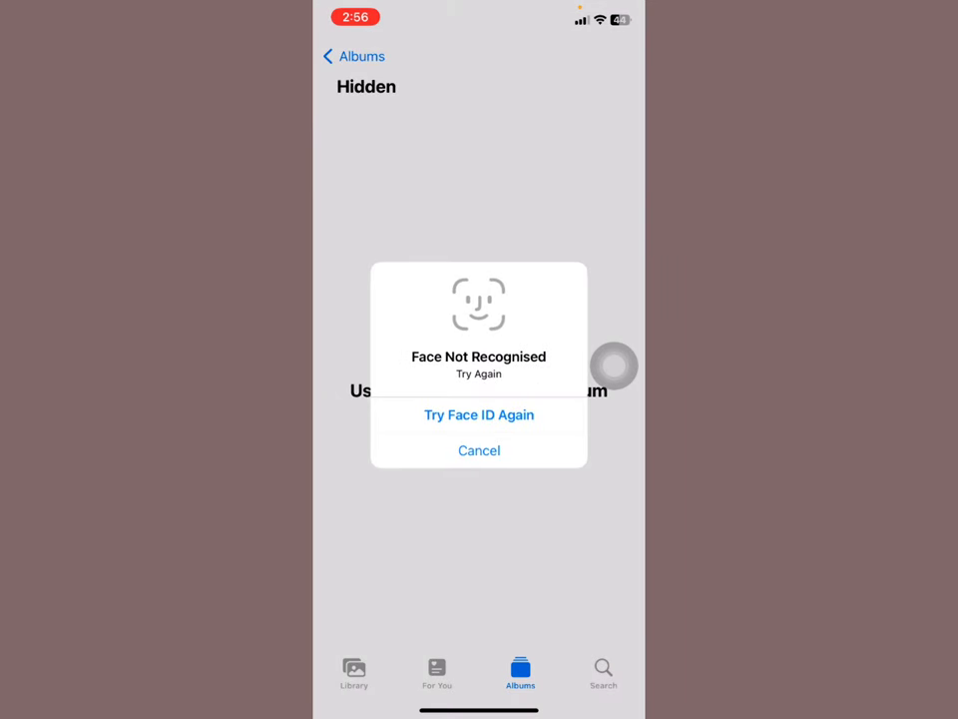
left_click(479, 451)
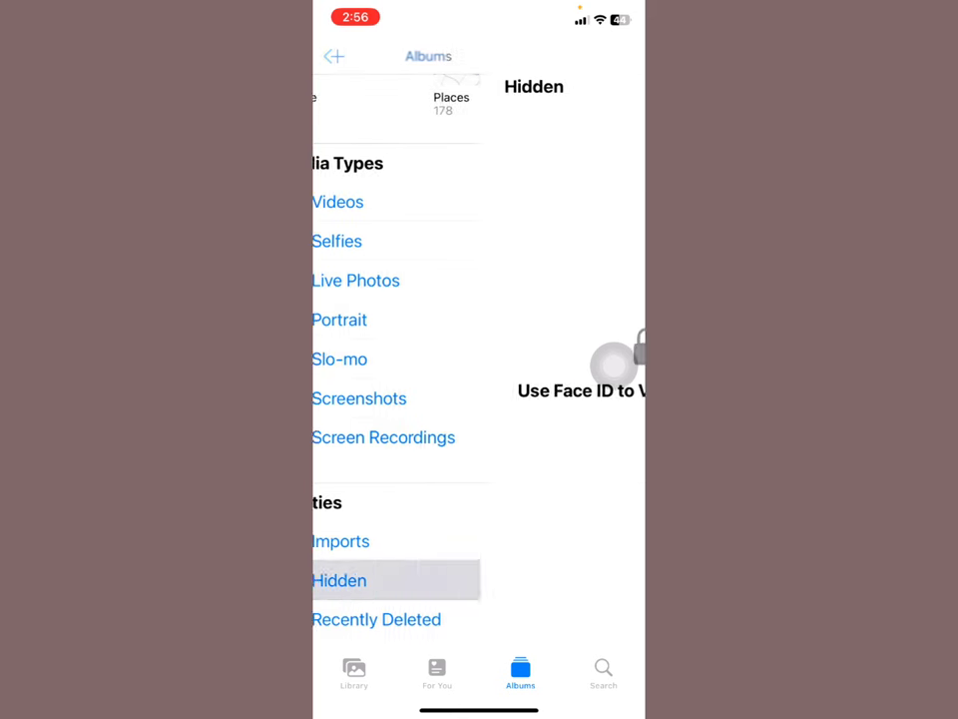
left_click(339, 578)
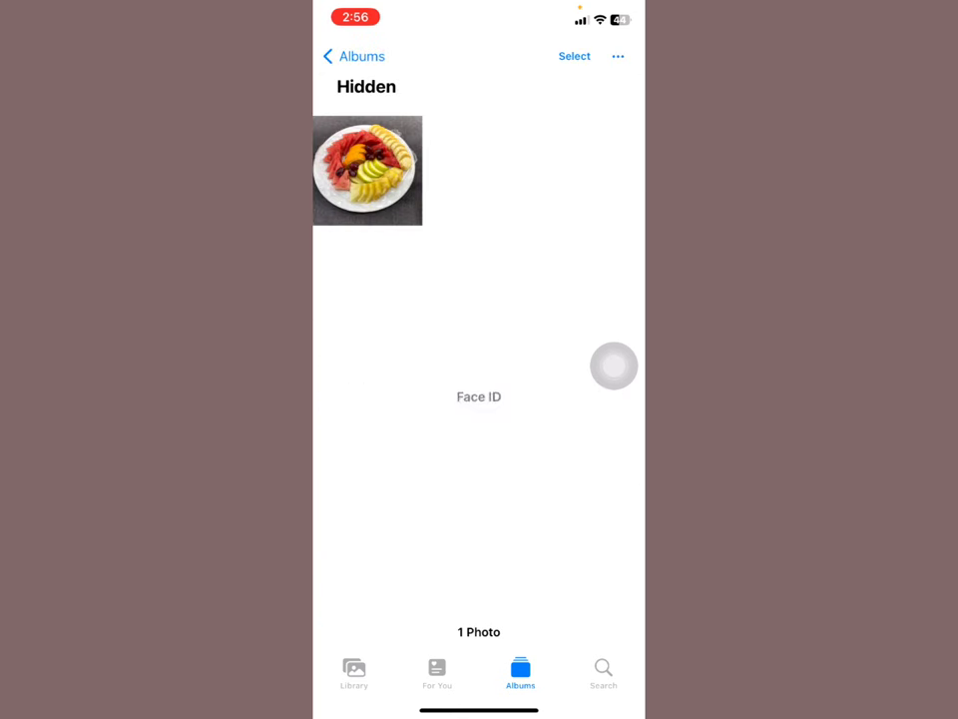